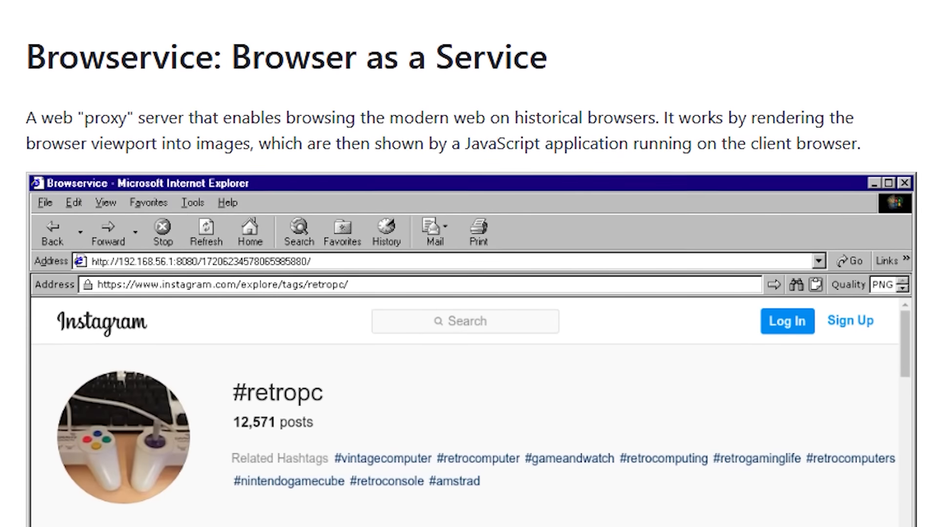
{"action": "scroll", "scroll_direction": "down", "scroll_amount": 3}
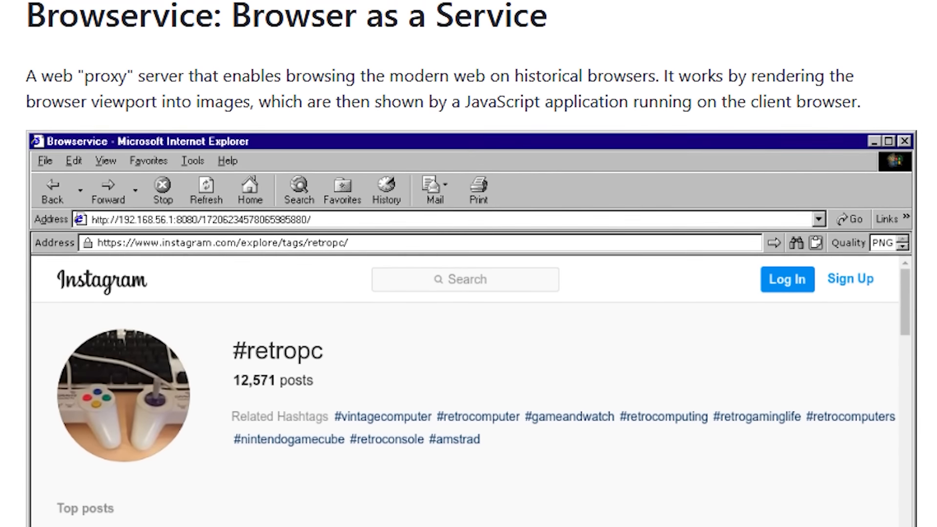